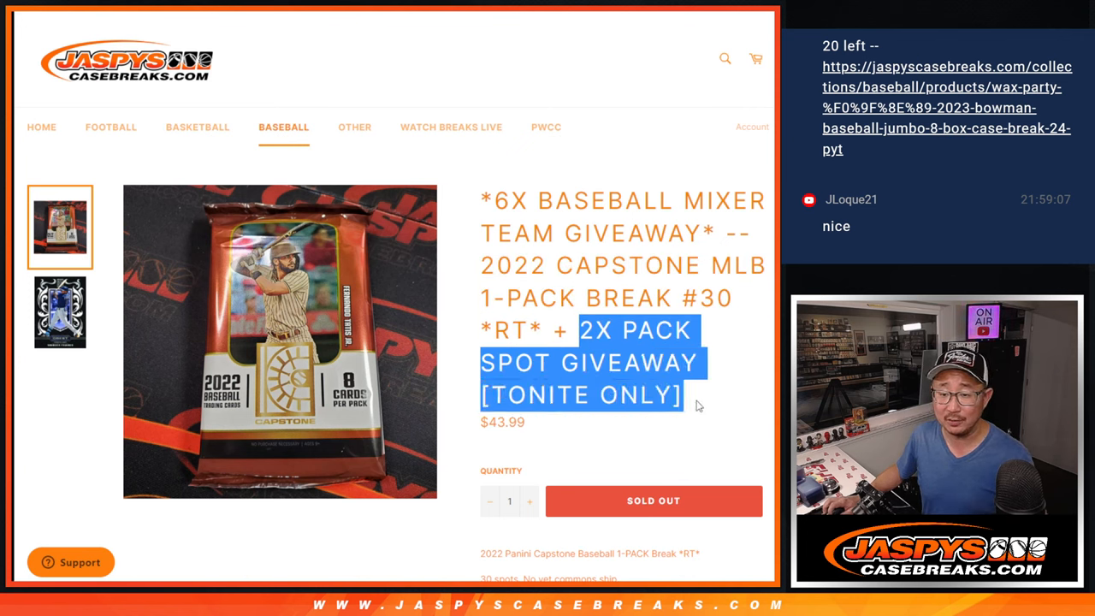
mouse_move(691, 395)
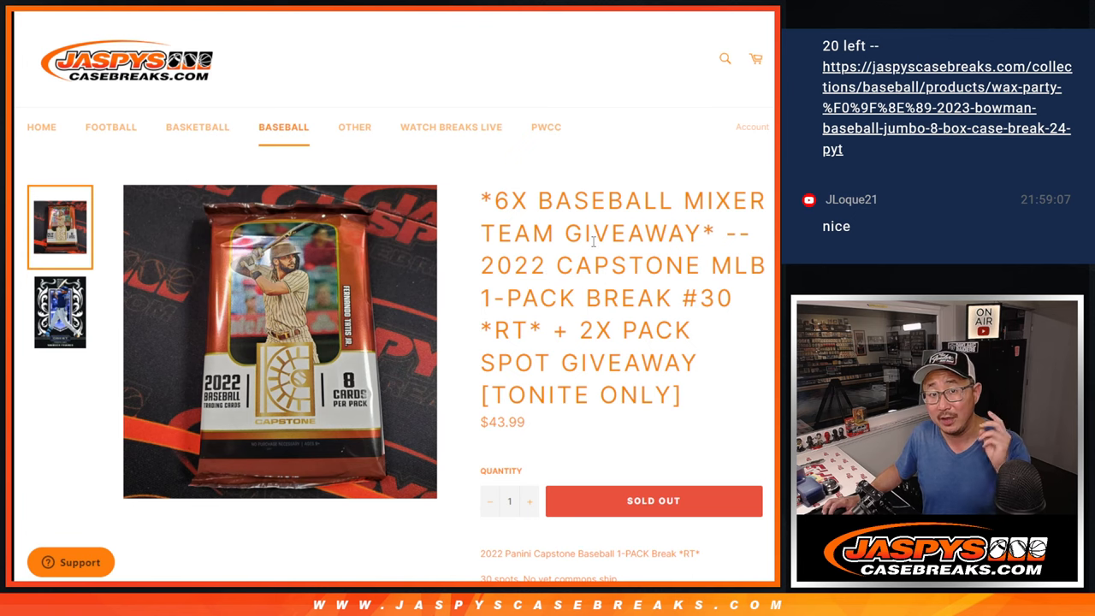
Scroll the product page to the six-team mixer order LAA, NYY, SEA, PHI, CWS, MIA.
scroll("down", 3)
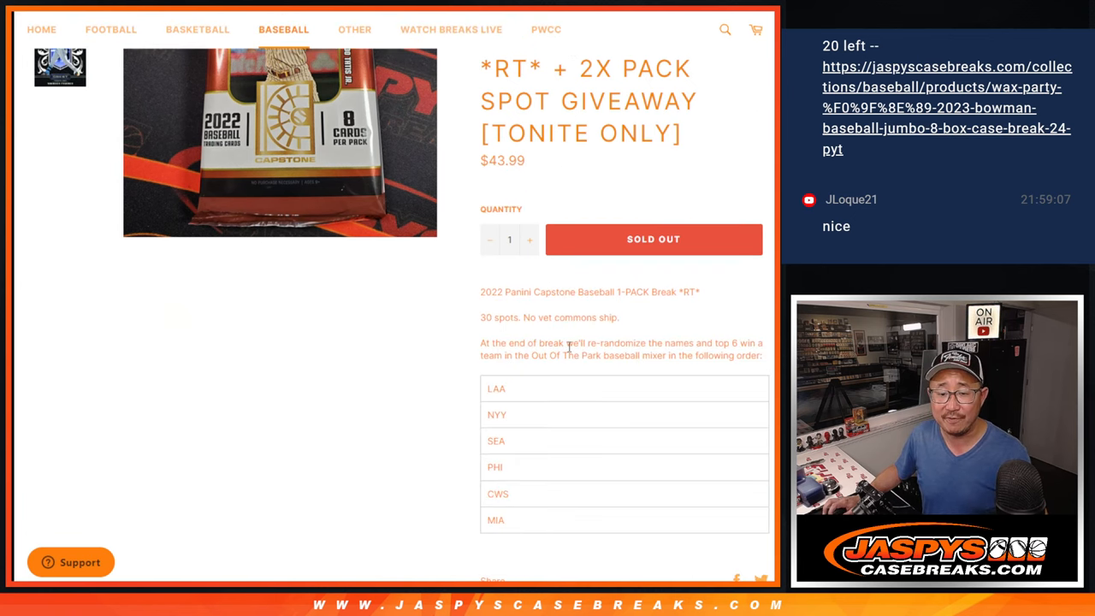
left_click_drag(497, 385, 524, 522)
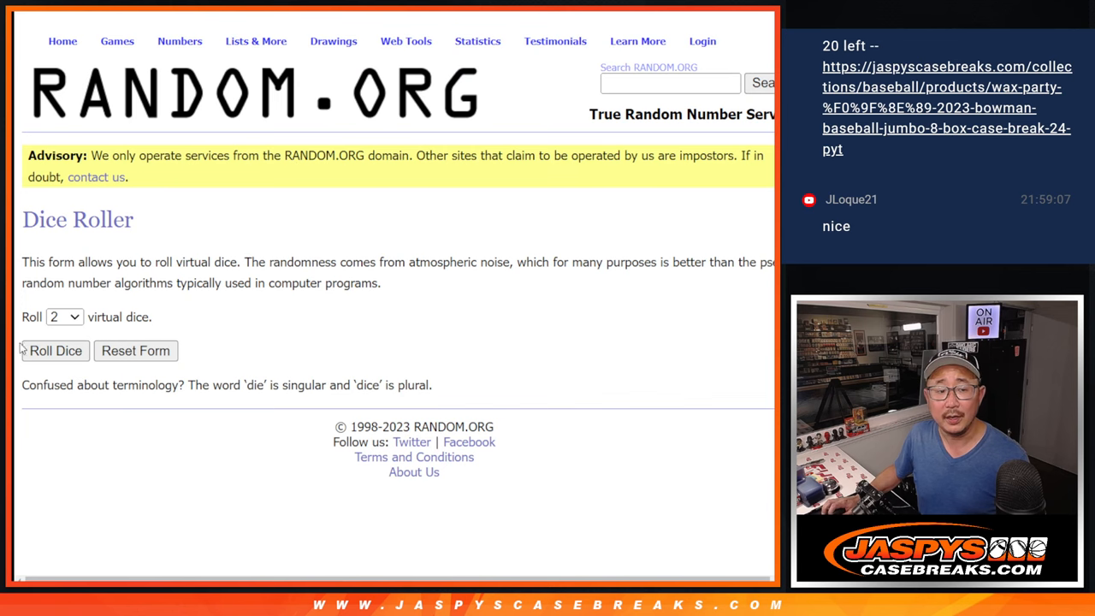
Randomize the pasted entrant names in the List Randomizer and shuffle them again.
left_click(55, 351)
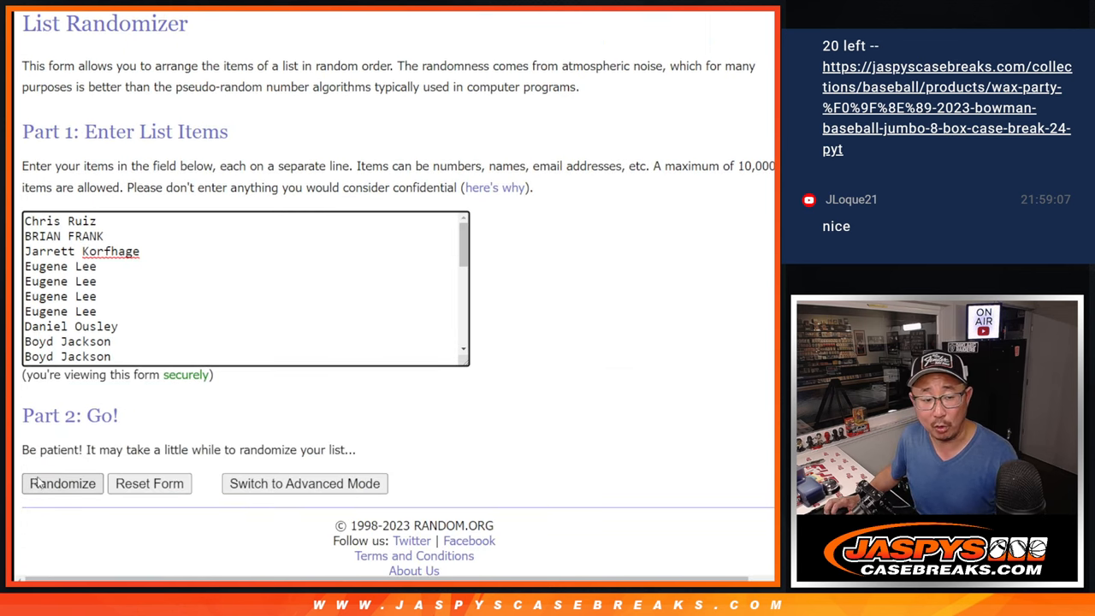
left_click(61, 483)
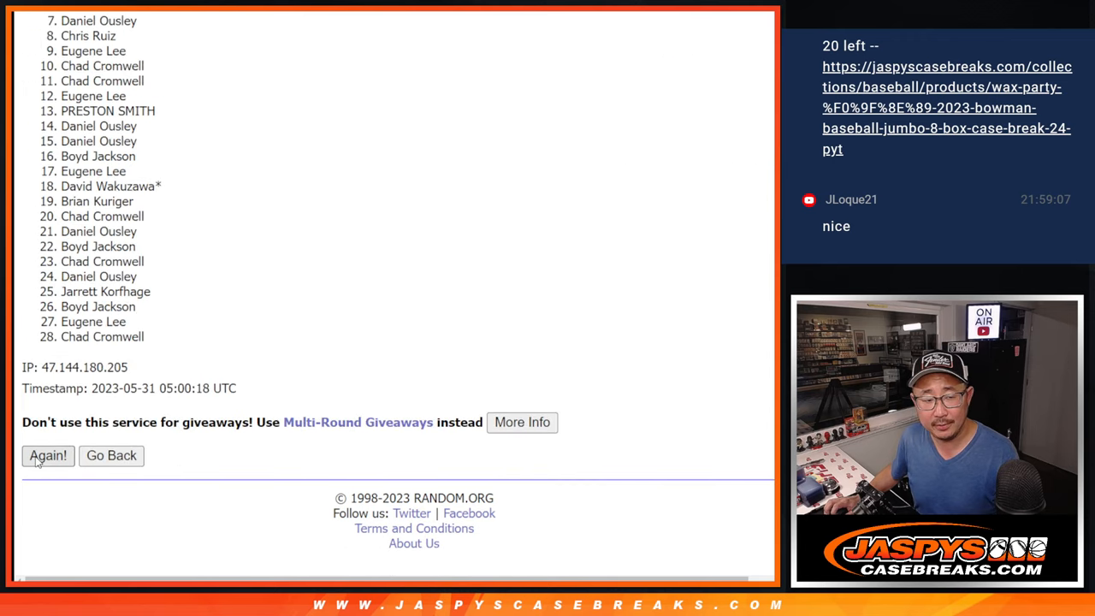
left_click(48, 455)
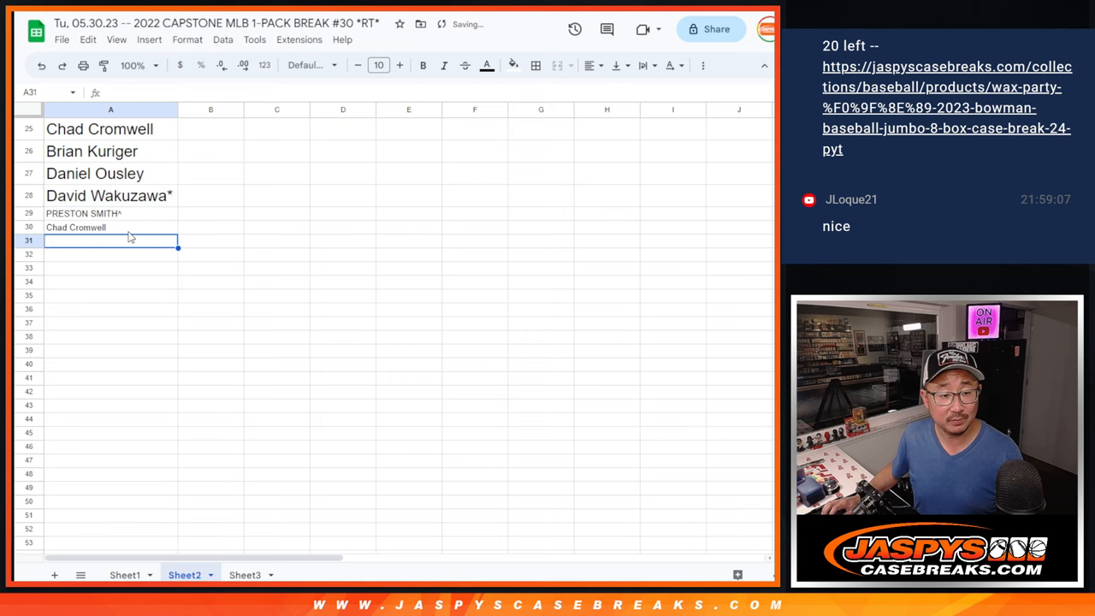
Add the two missing names to rows 29-30 on Sheet2 and select the full name column.
left_click(110, 227)
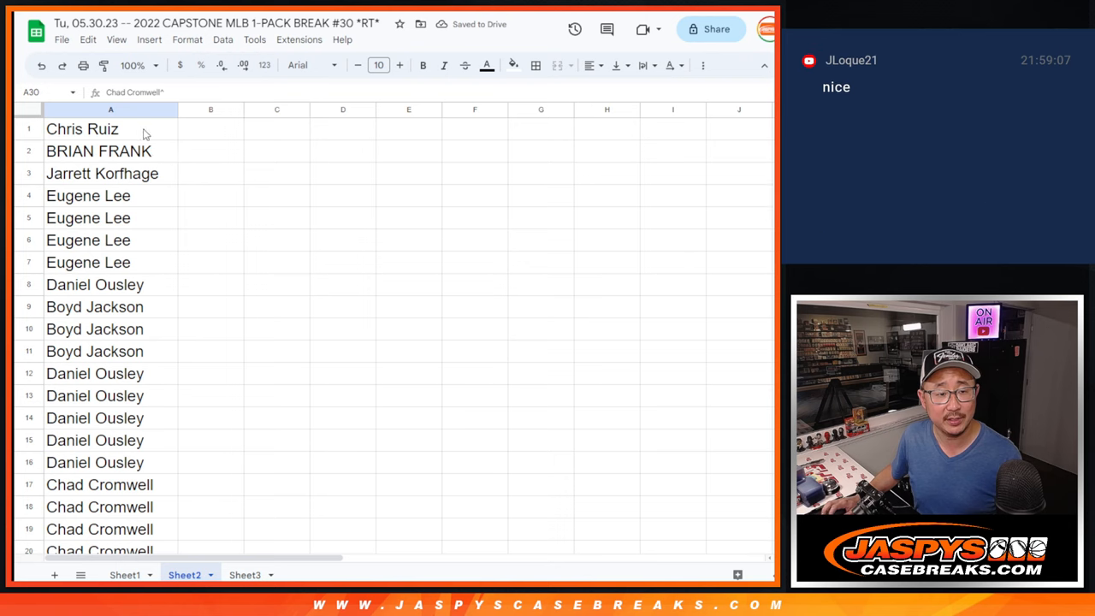
left_click(125, 574)
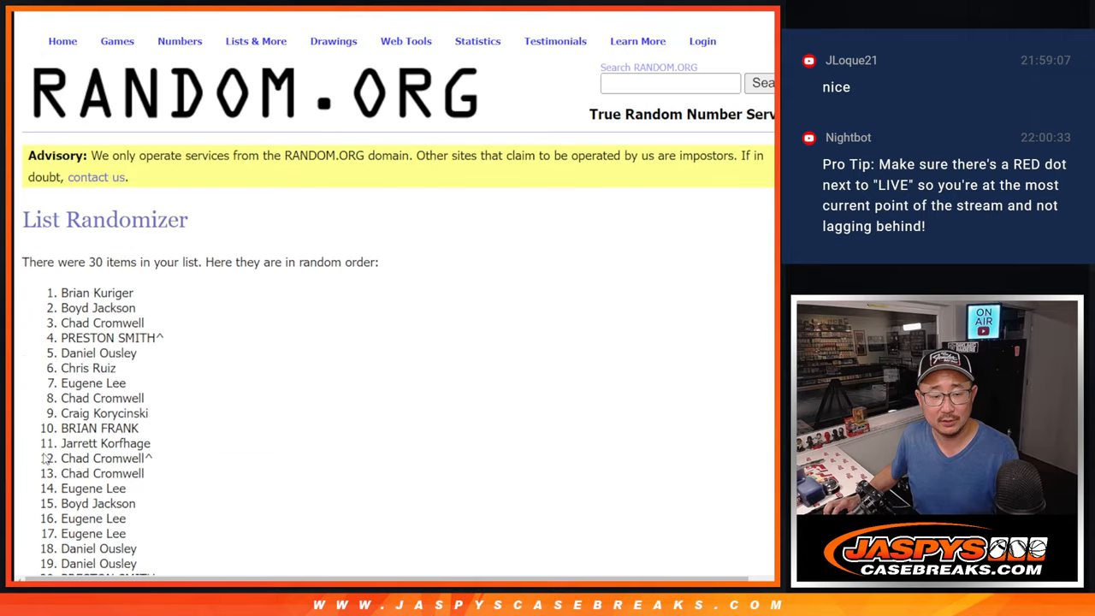
Scroll through the randomized 30-name result to select it for copying.
scroll("down", 3)
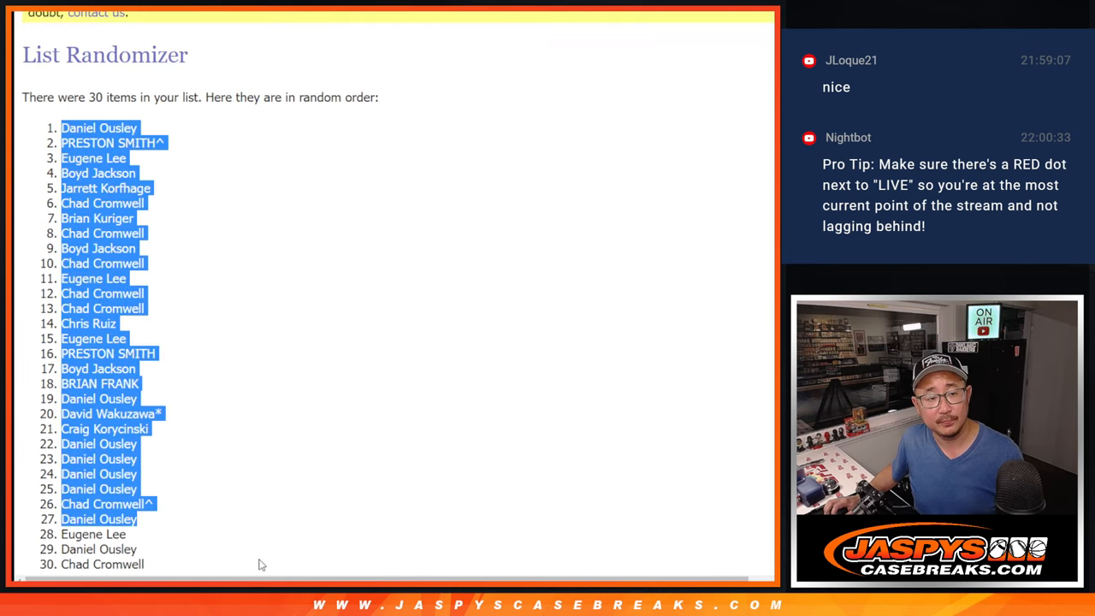
scroll("down", 3)
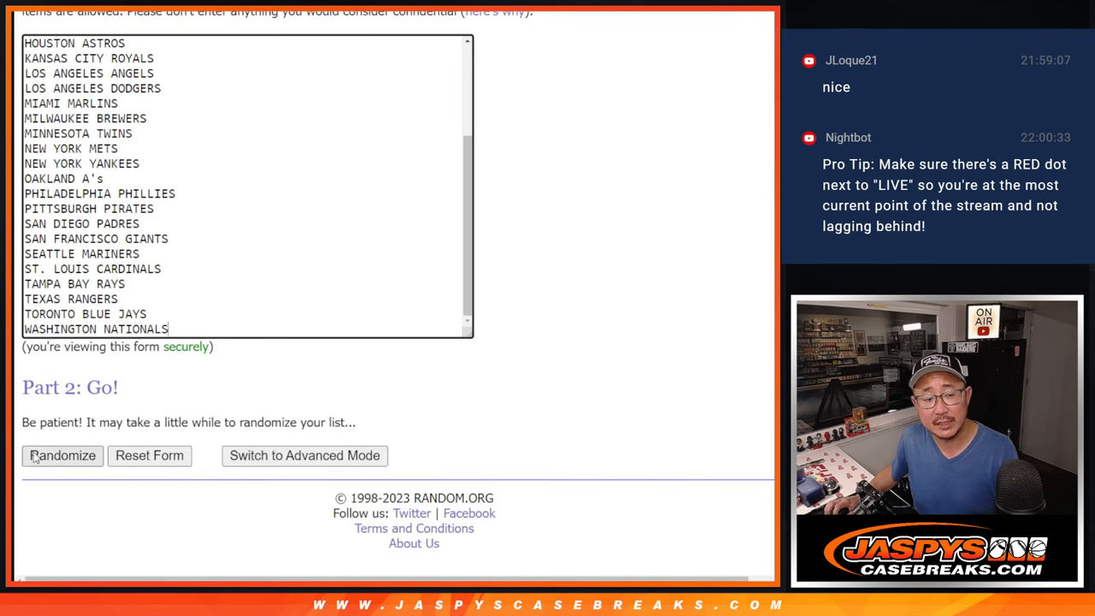
Randomize the 30 MLB teams repeatedly until the list reads randomized 10 times.
left_click(61, 455)
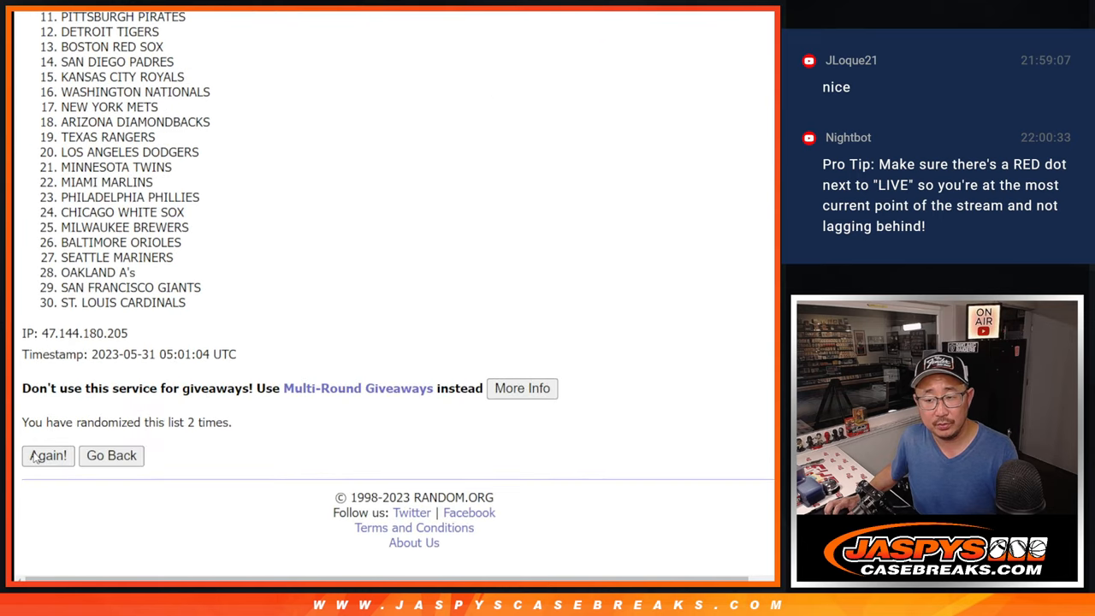
left_click(47, 456)
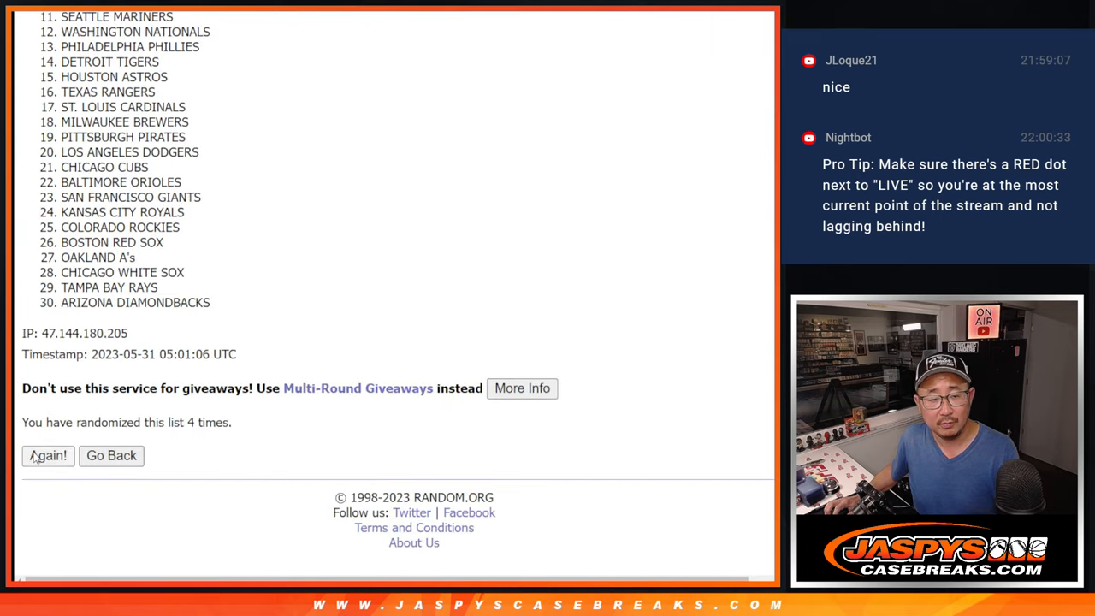
left_click(47, 455)
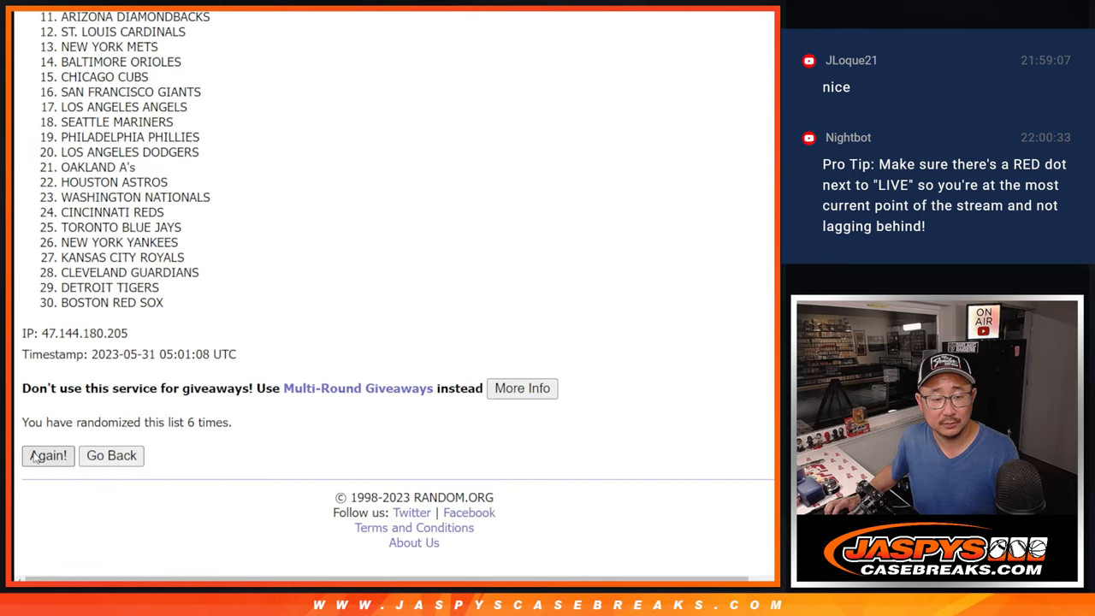
left_click(47, 455)
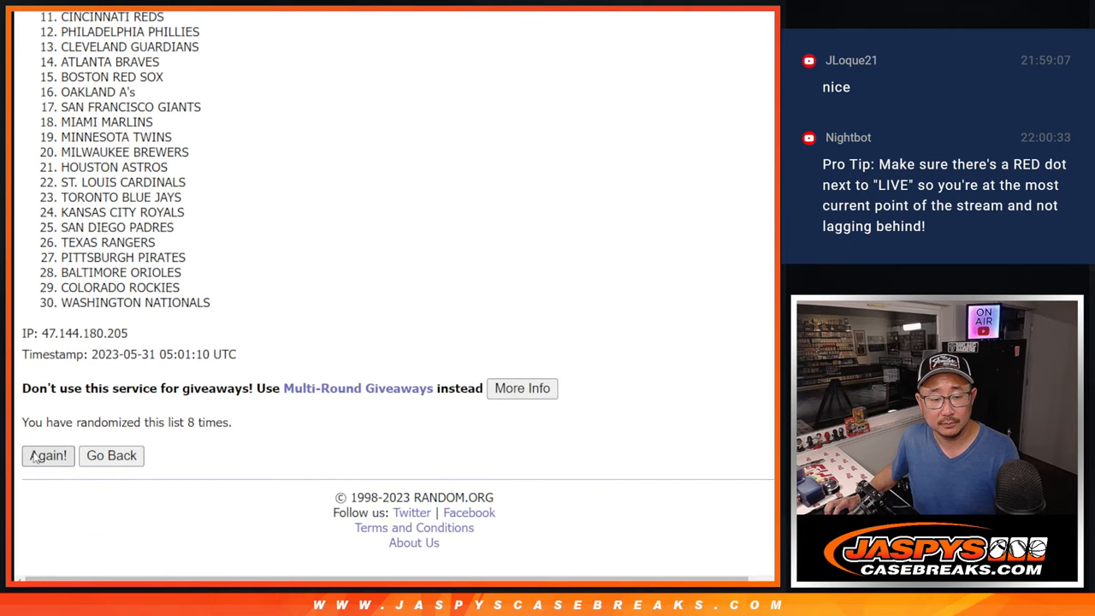
left_click(48, 455)
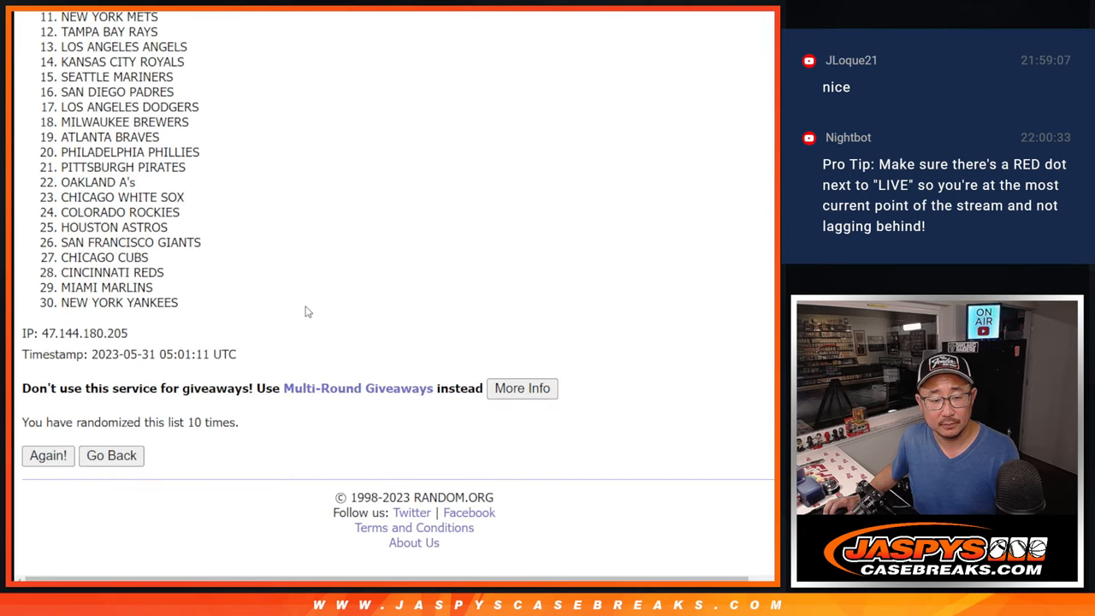
left_click(47, 455)
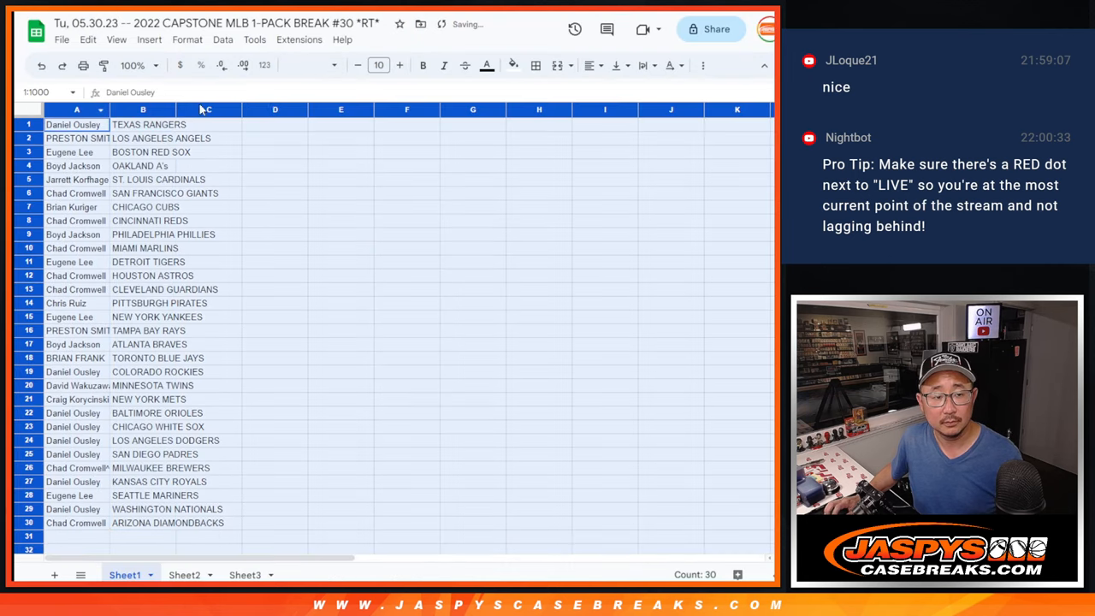
Format the name-team columns on Sheet1, zoom to 90%, and sort the sheet A to Z by team.
left_click(378, 65)
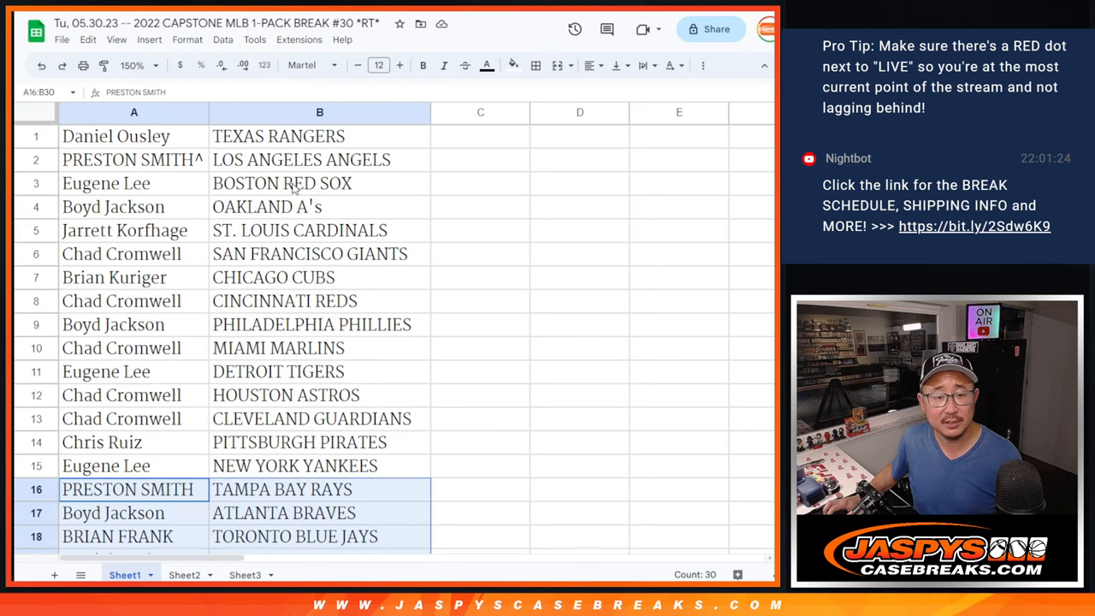
left_click(133, 65)
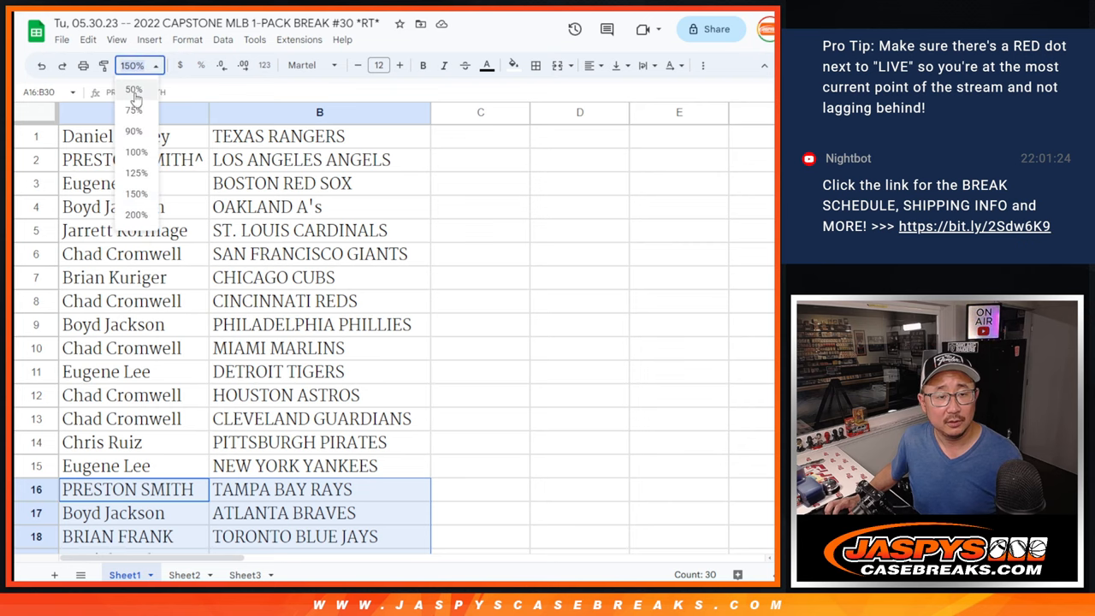
left_click(133, 130)
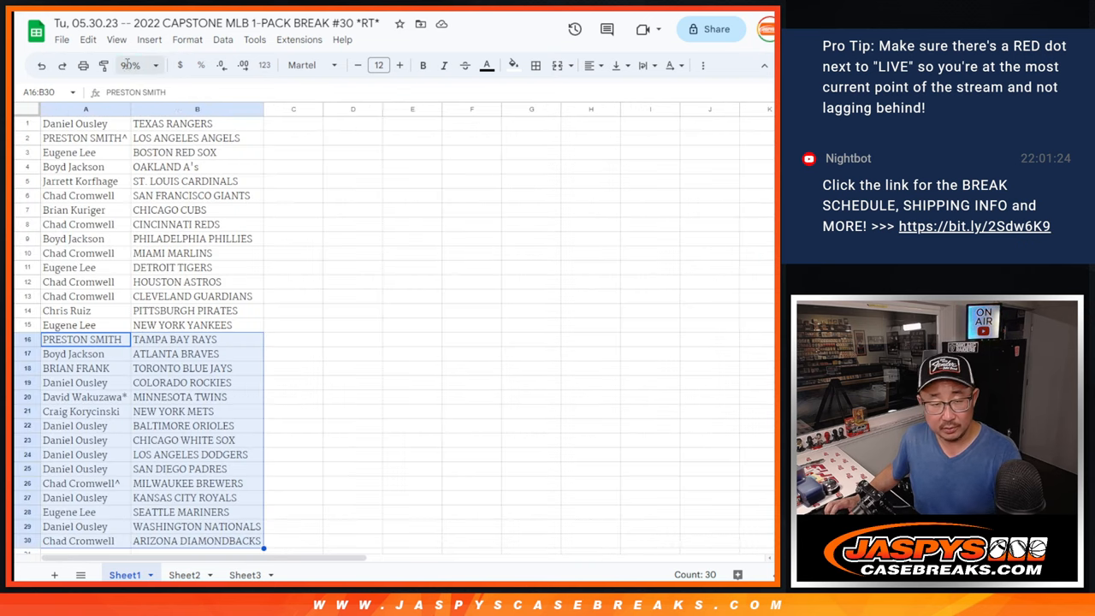
right_click(197, 110)
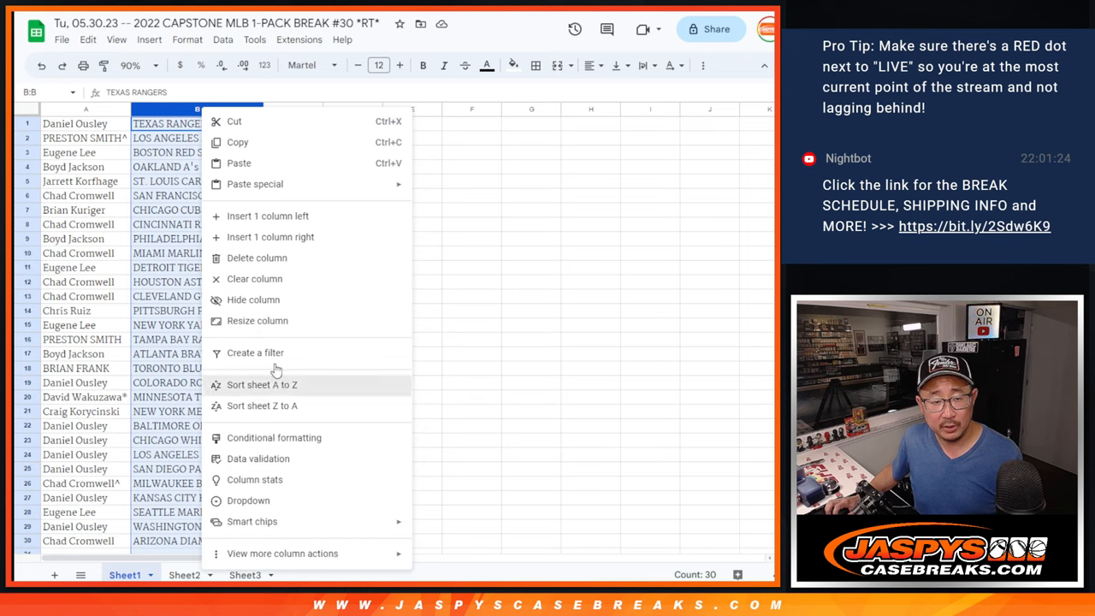
left_click(261, 384)
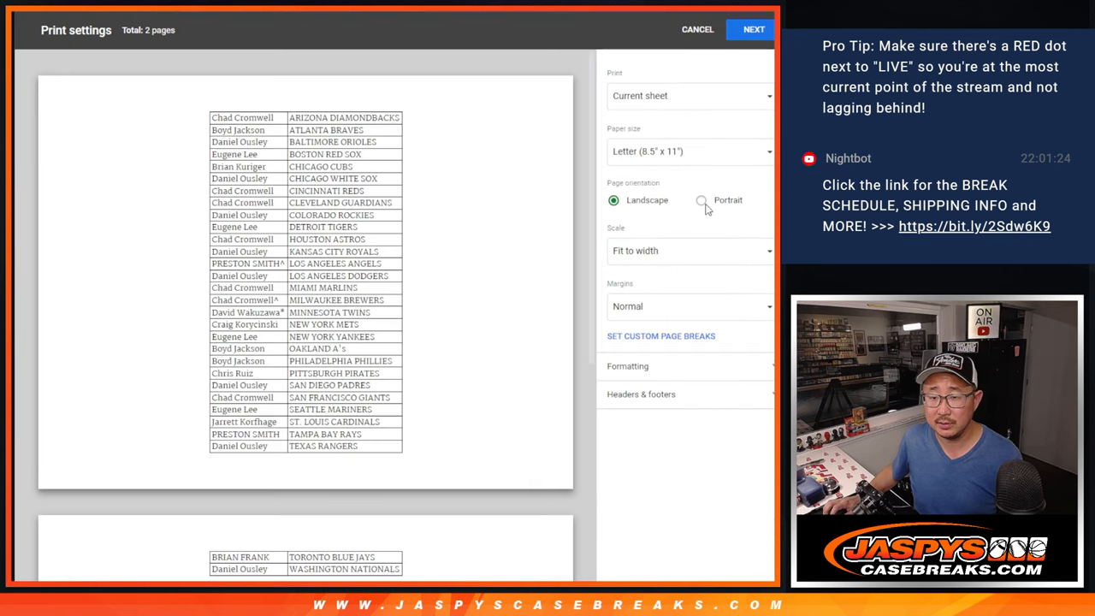
Print the sorted pairings on one portrait page with the workbook title header.
left_click(700, 200)
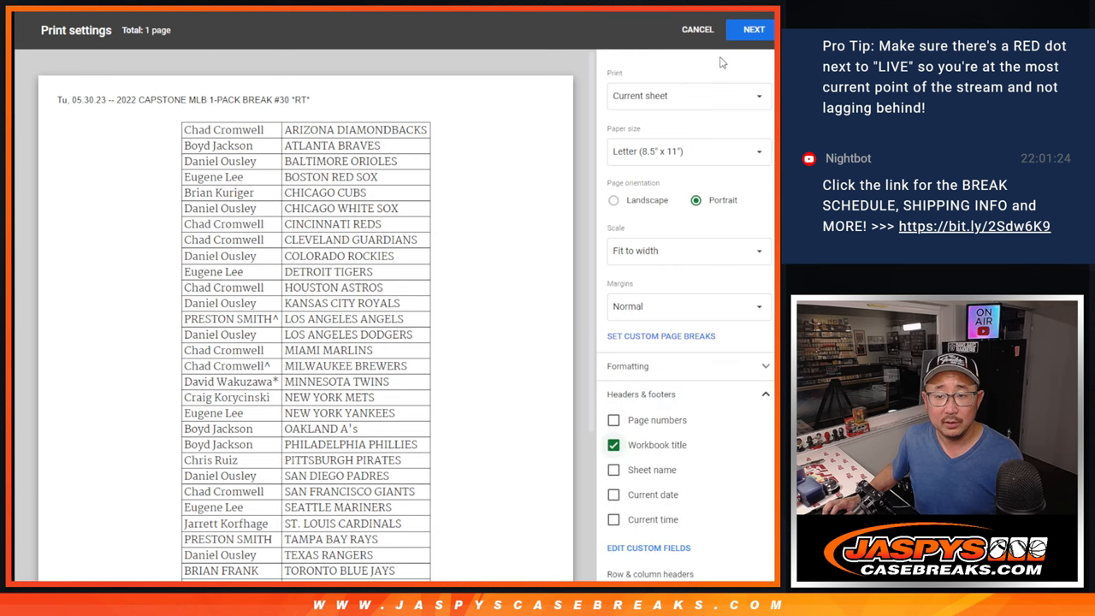
left_click(754, 29)
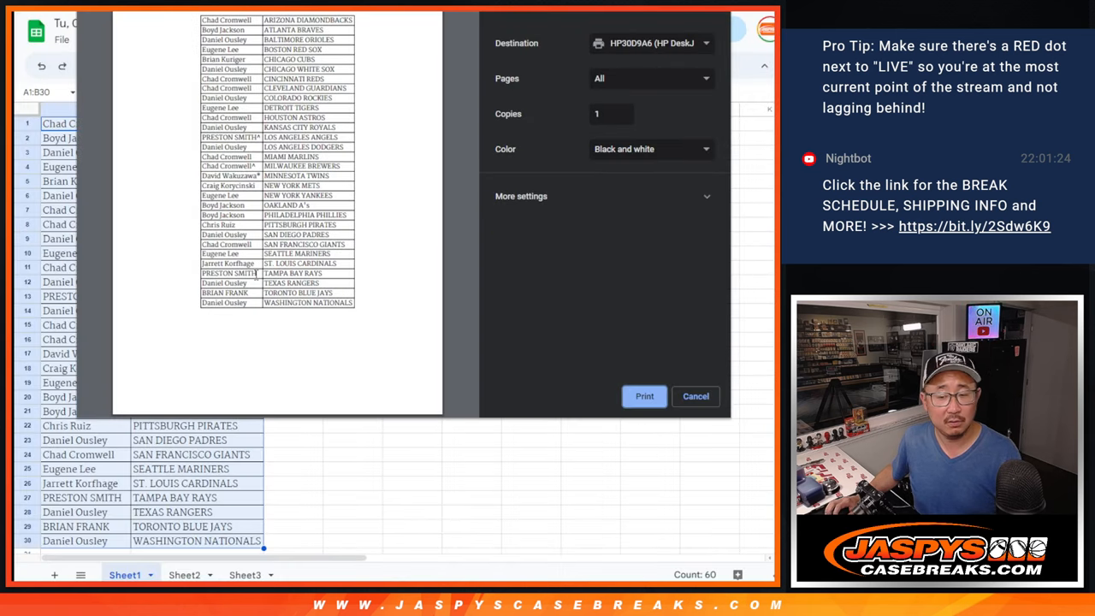
left_click(695, 395)
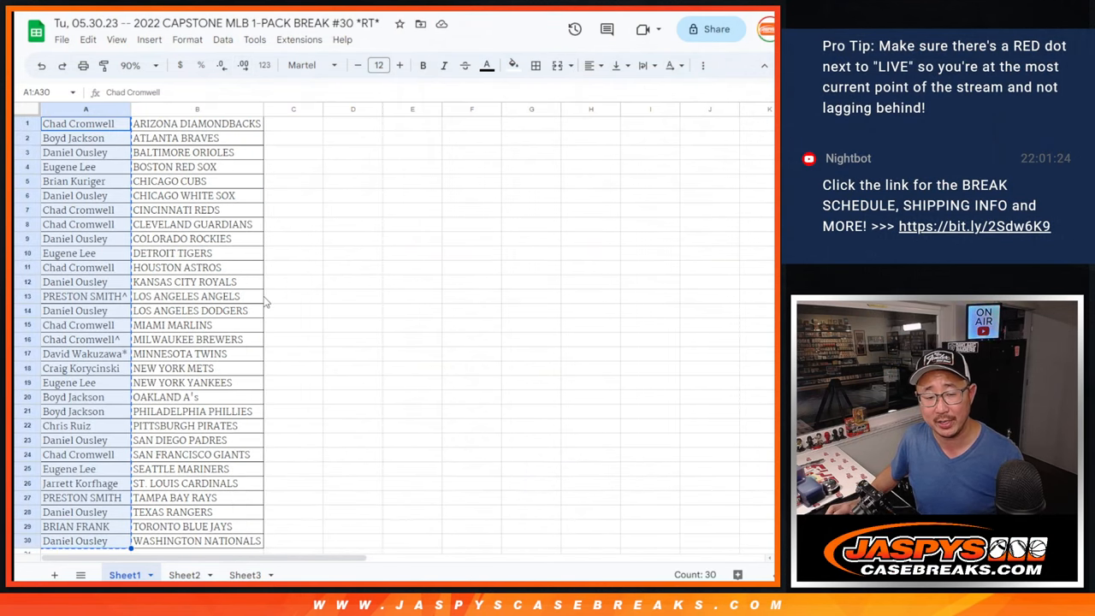
Switch to Sheet3 with the six mixer teams and bring up the zoom levels.
left_click(246, 574)
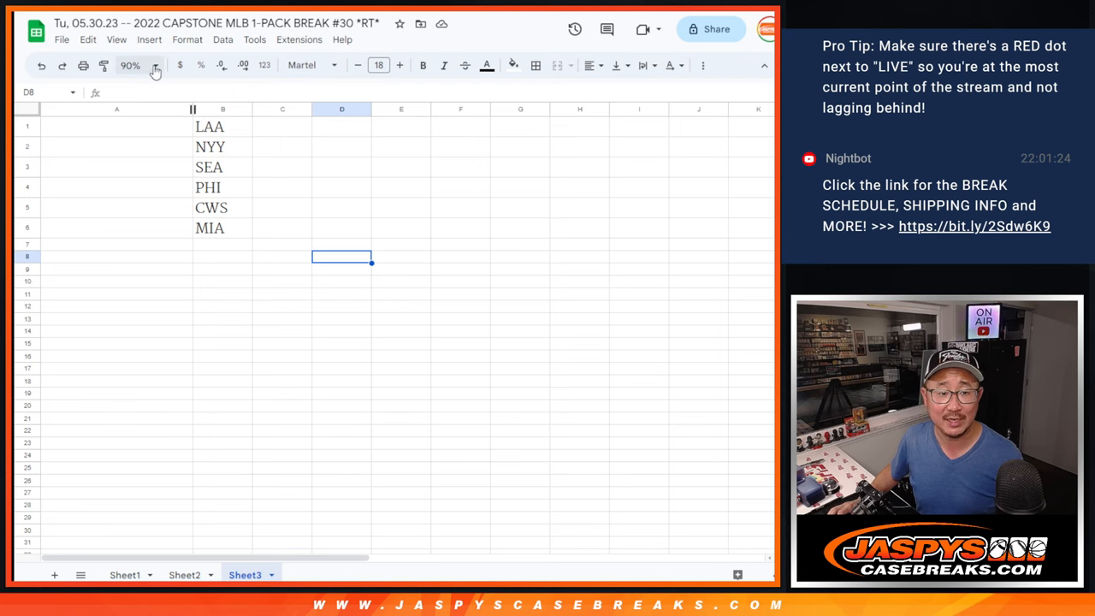
left_click(155, 65)
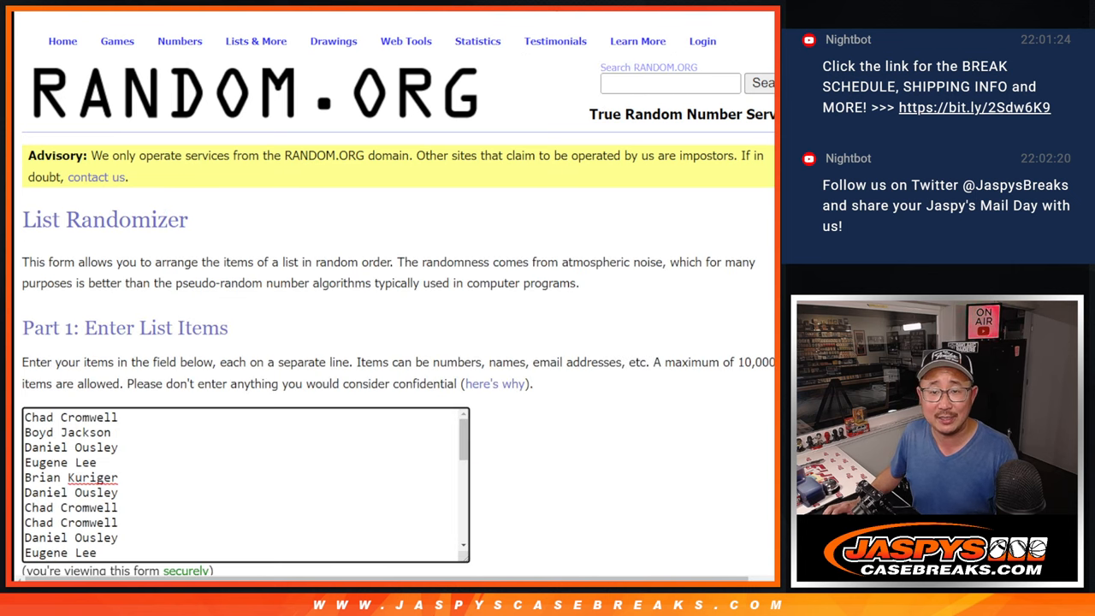
Randomize the sorted 30 names in the List Randomizer until shuffled 7 times.
scroll("down", 3)
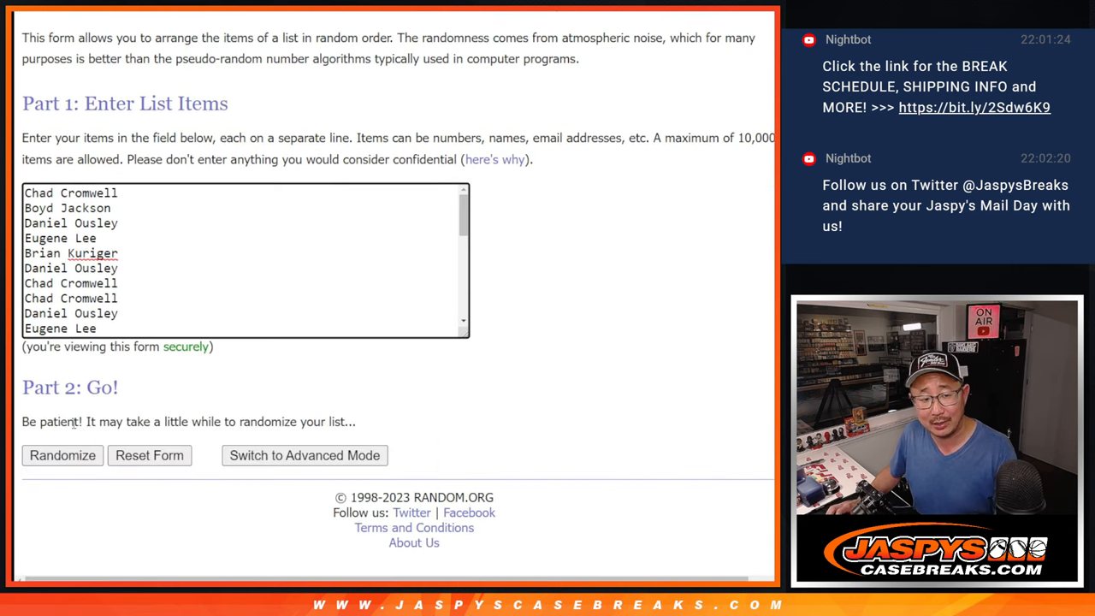
left_click(62, 455)
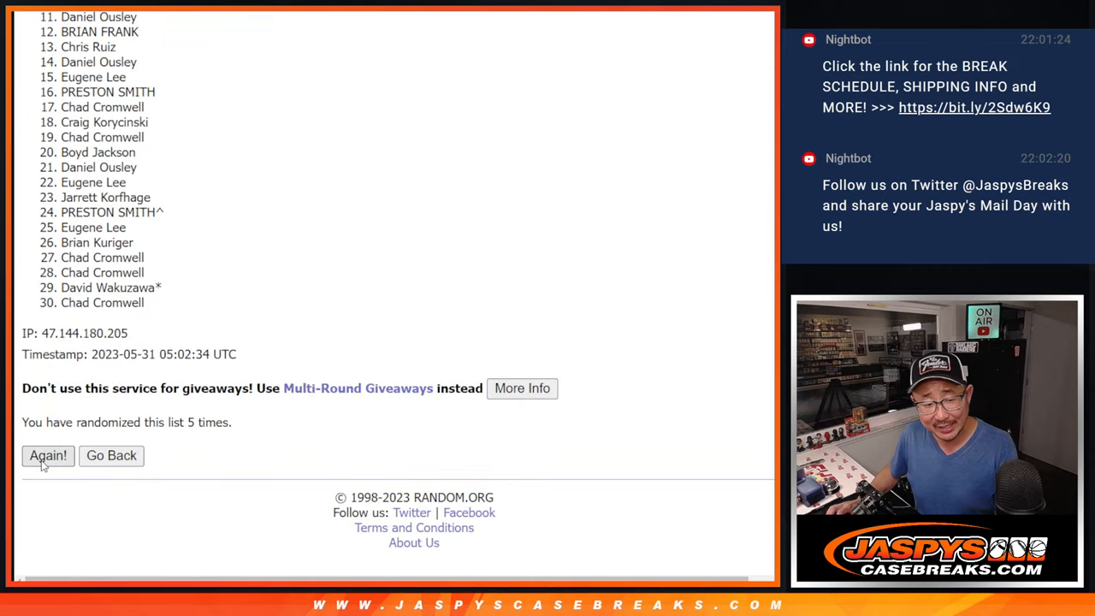
left_click(48, 456)
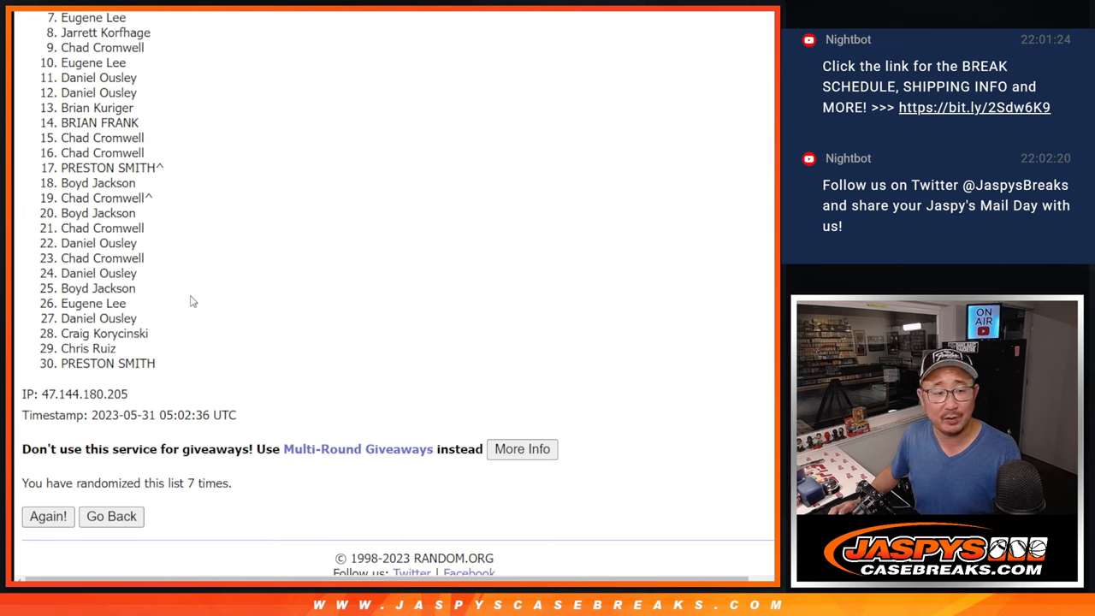
mouse_move(176, 125)
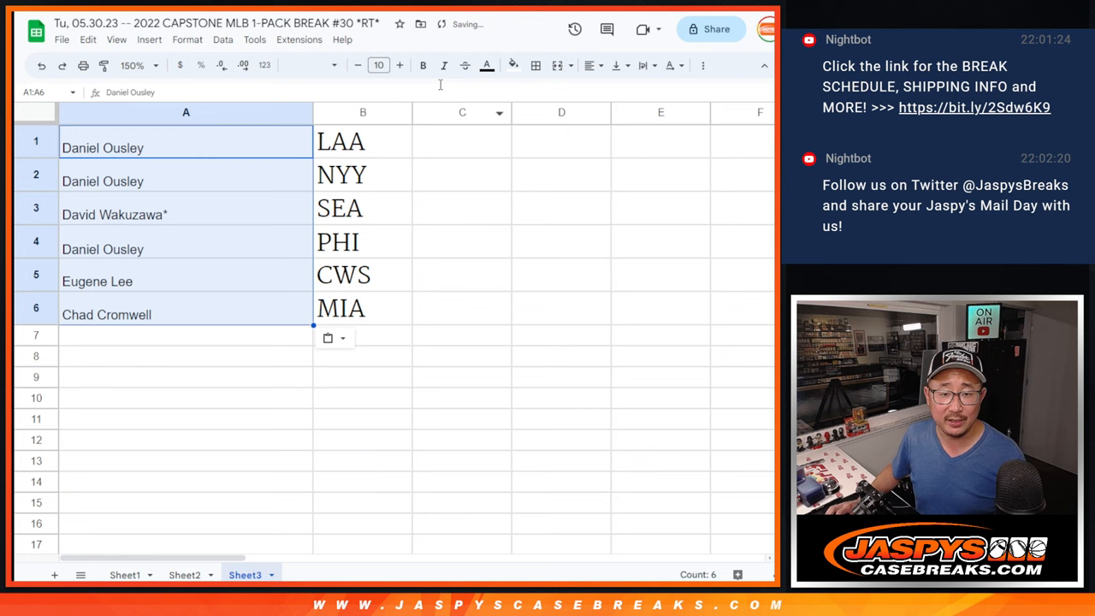
Enlarge the font of the six names pasted beside the mixer teams in A1:A6.
left_click(398, 65)
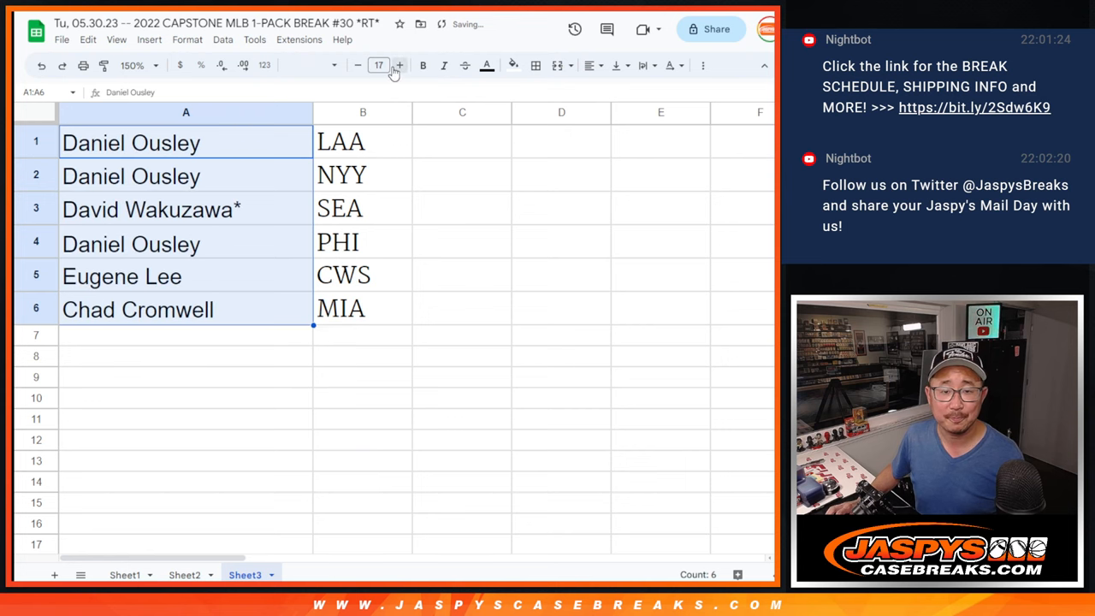